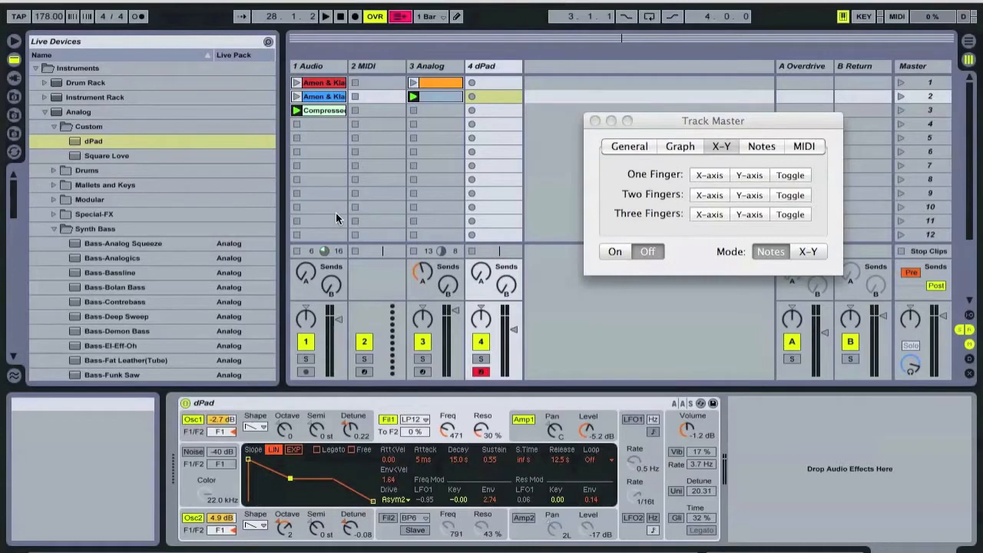
{"action": "mouse_move", "coordinate": [595, 206]}
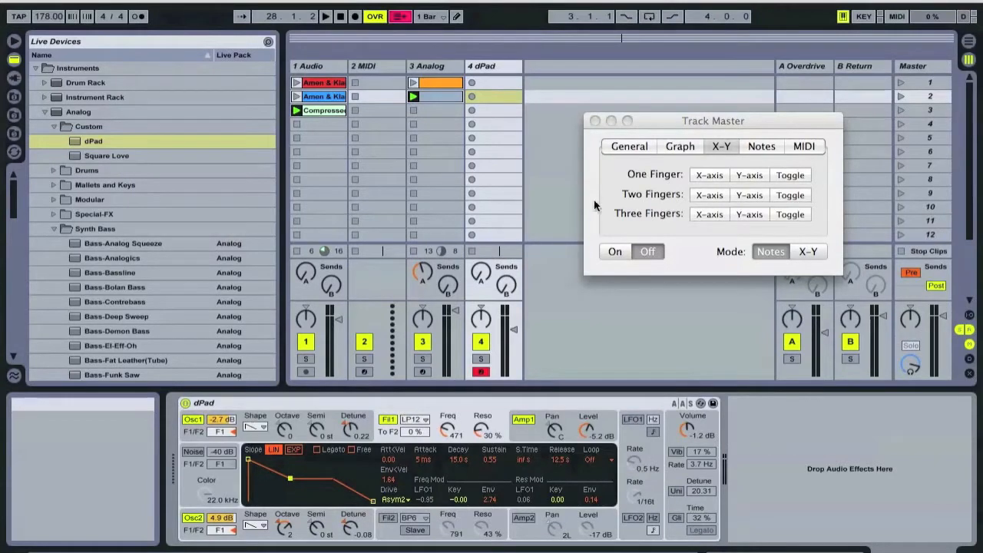
- Close the Track Master settings window to return to the Live session
{"action": "left_click", "coordinate": [761, 146]}
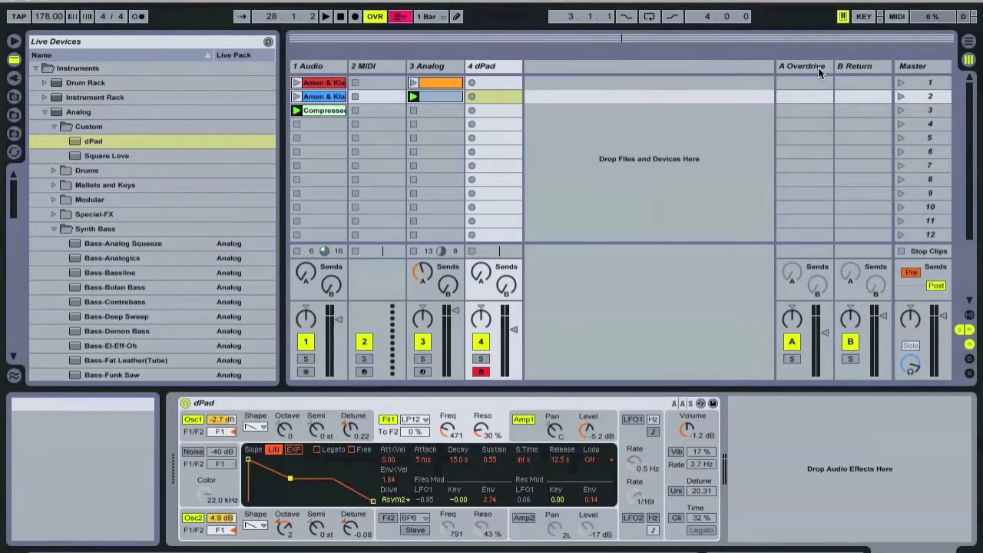
- Show the Master track's Frequency Shifter, Auto Filter and Beat Repeat chain and Track Master's X-Y settings
{"action": "left_click", "coordinate": [912, 66]}
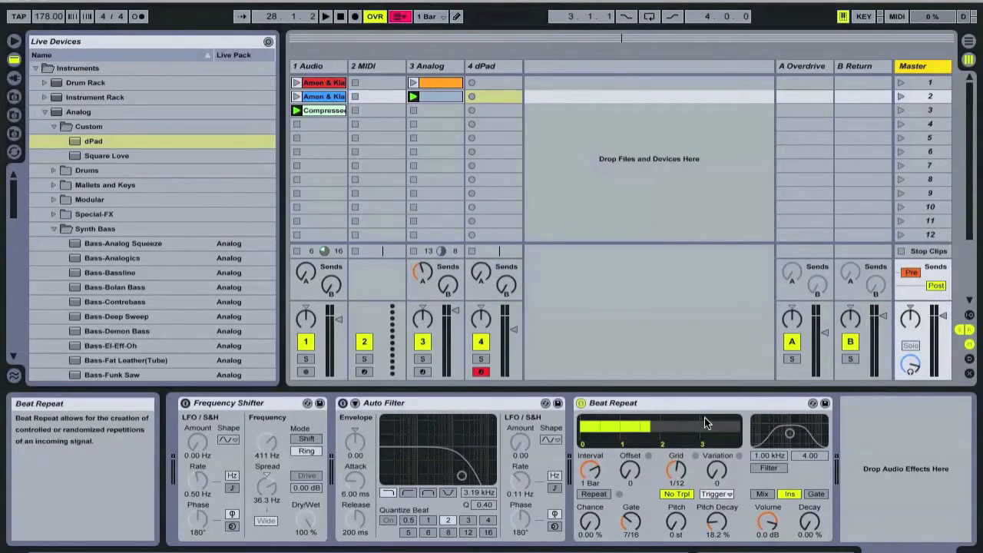
{"action": "mouse_move", "coordinate": [734, 423]}
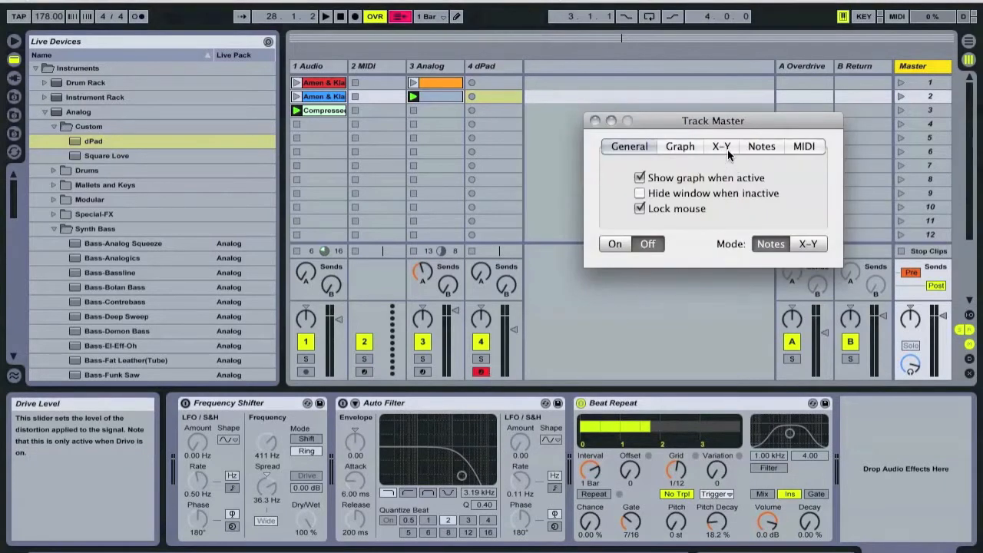
{"action": "left_click", "coordinate": [720, 146]}
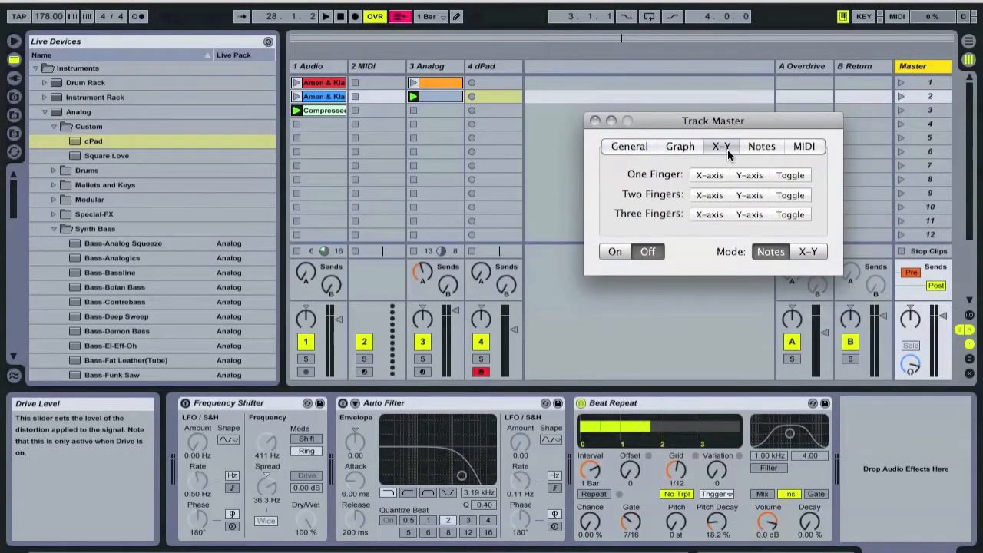
{"action": "mouse_move", "coordinate": [842, 43]}
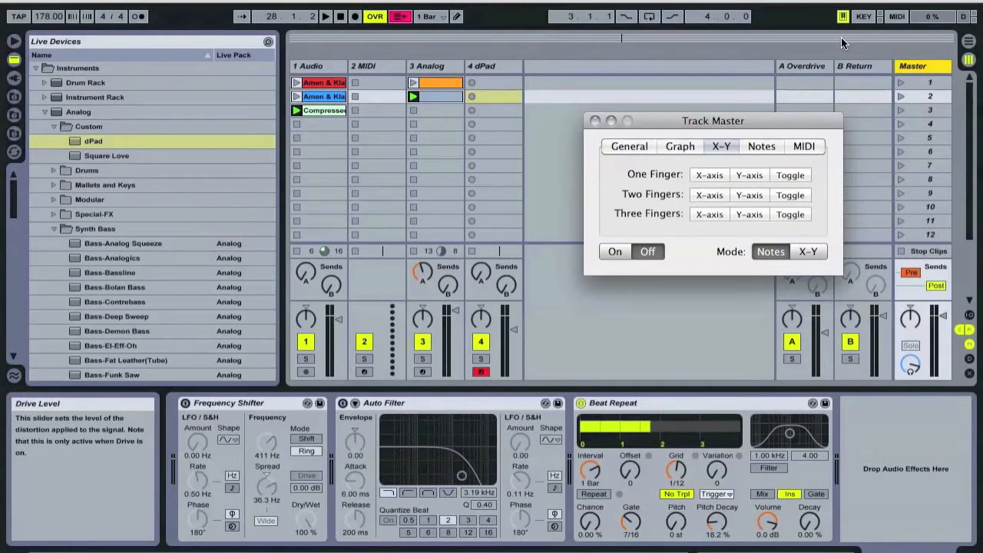
{"action": "mouse_move", "coordinate": [896, 28]}
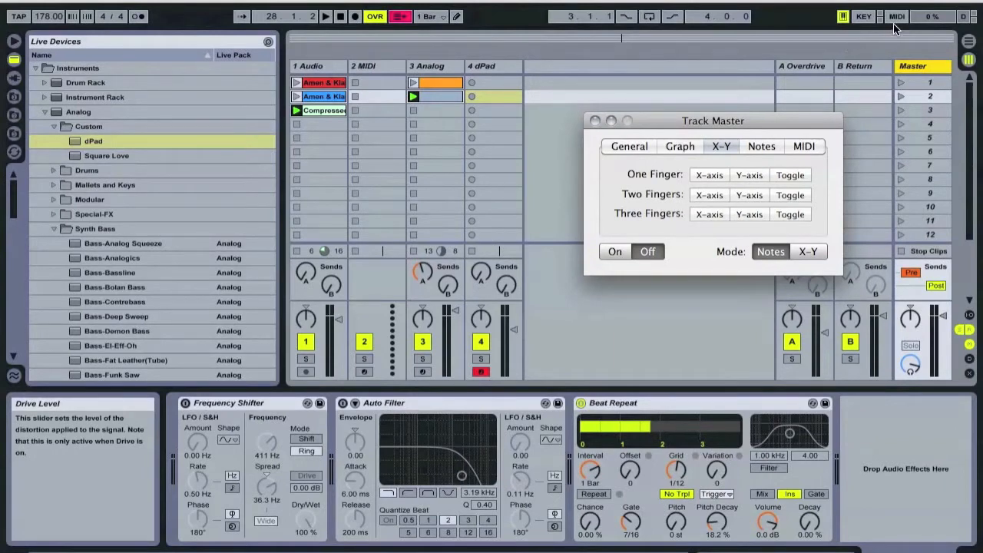
{"action": "mouse_move", "coordinate": [903, 22]}
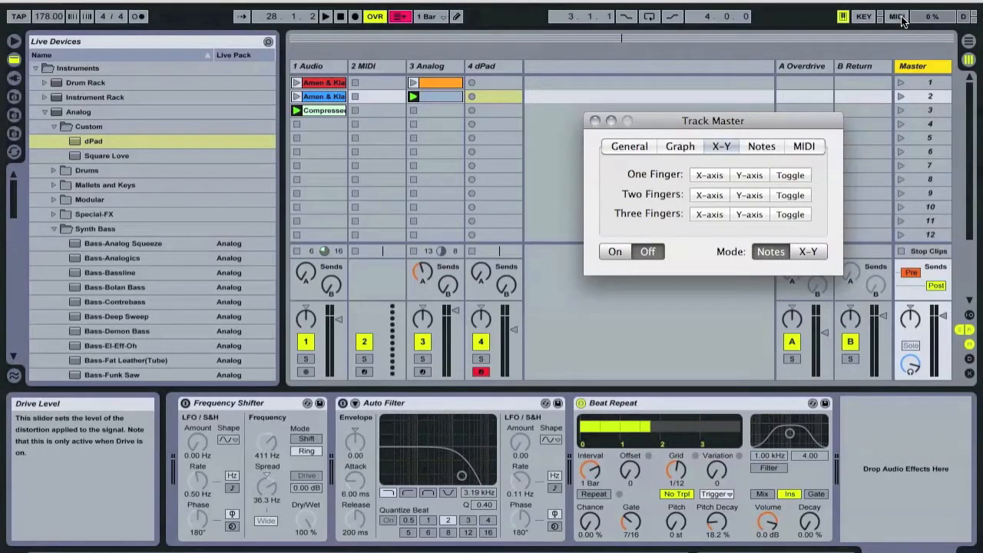
{"action": "mouse_move", "coordinate": [894, 28]}
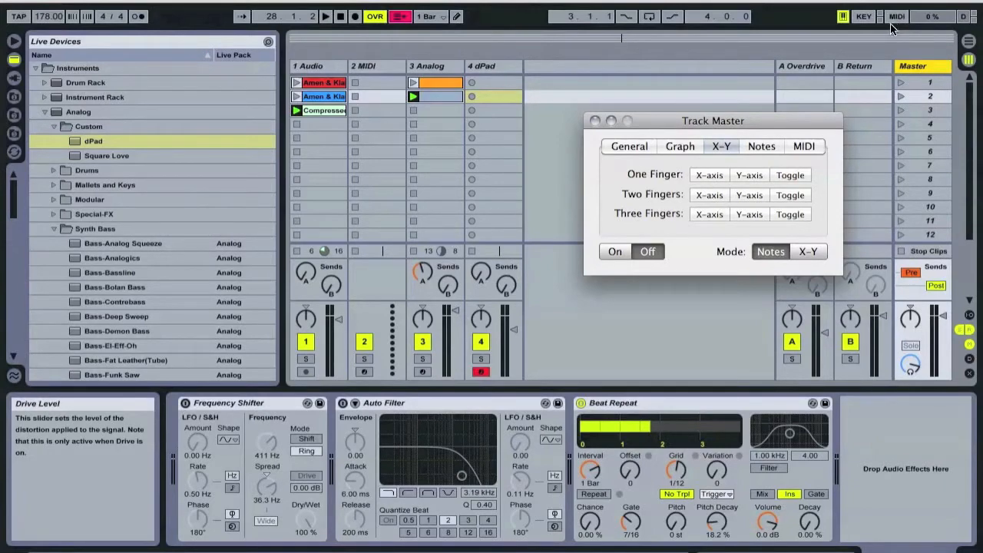
- In MIDI Map Mode, map notes D#2–F3 to the Master Auto Filter's Frequency
{"action": "left_click", "coordinate": [895, 15]}
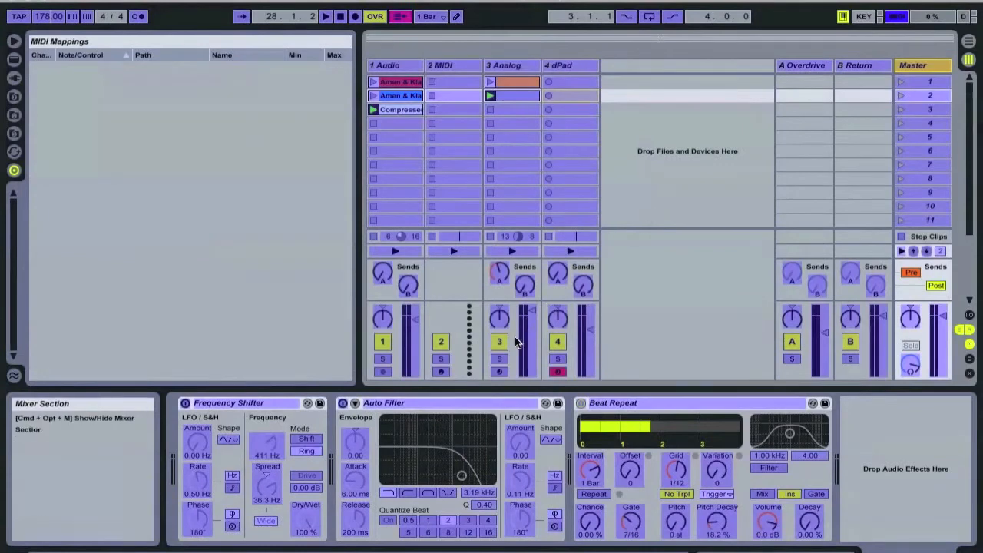
{"action": "mouse_move", "coordinate": [476, 476]}
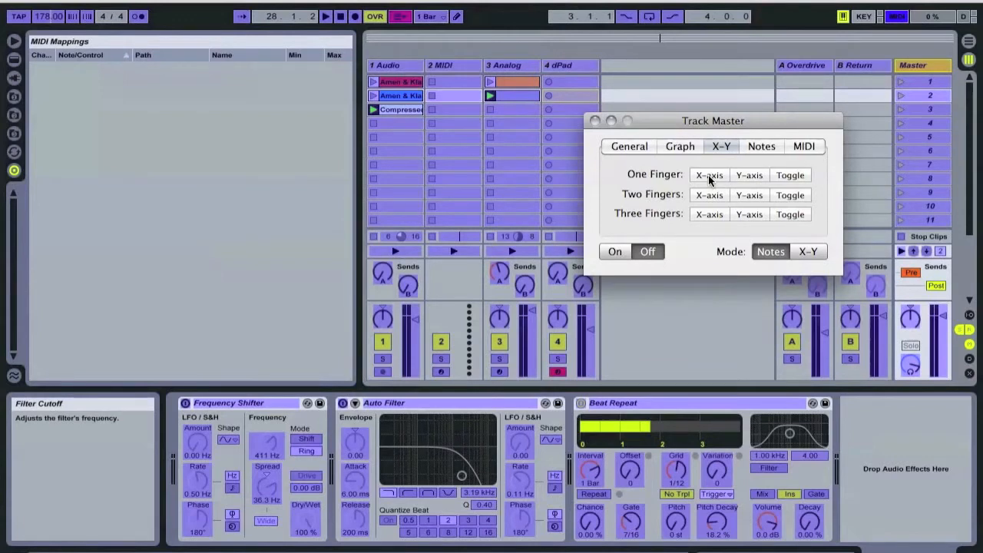
{"action": "mouse_move", "coordinate": [720, 178]}
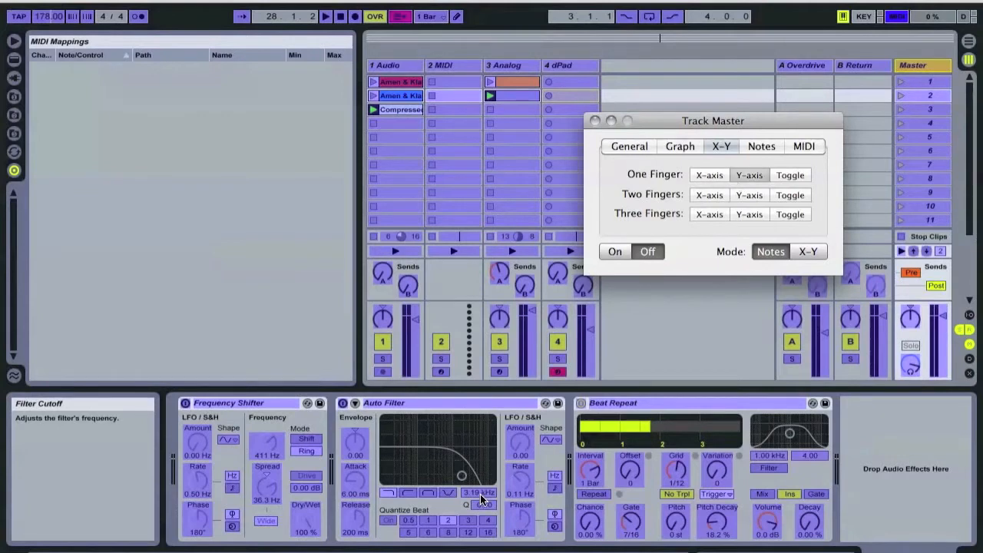
{"action": "left_click", "coordinate": [592, 119]}
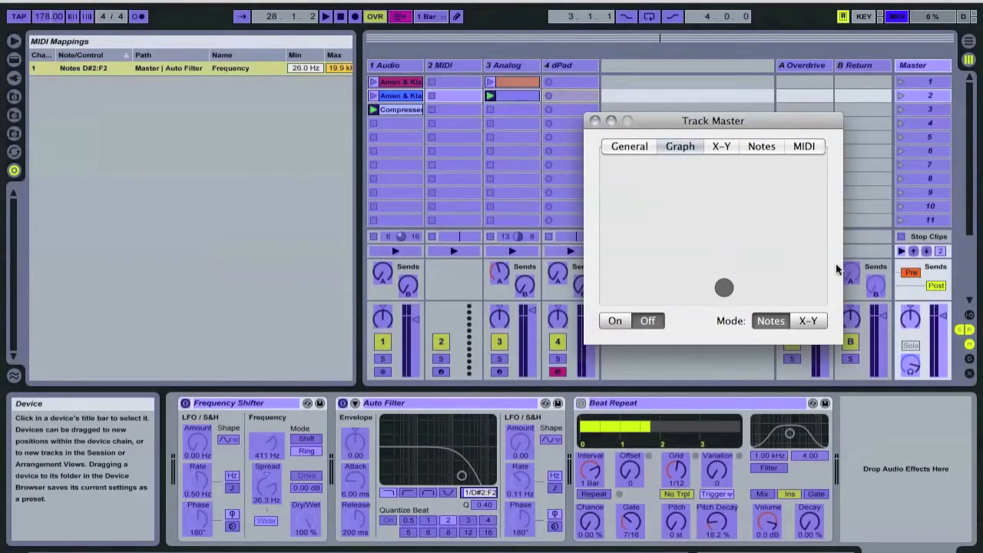
- Remove the note mapping and switch Track Master from Notes to X-Y mode for the Frequency remap
{"action": "left_click", "coordinate": [594, 119]}
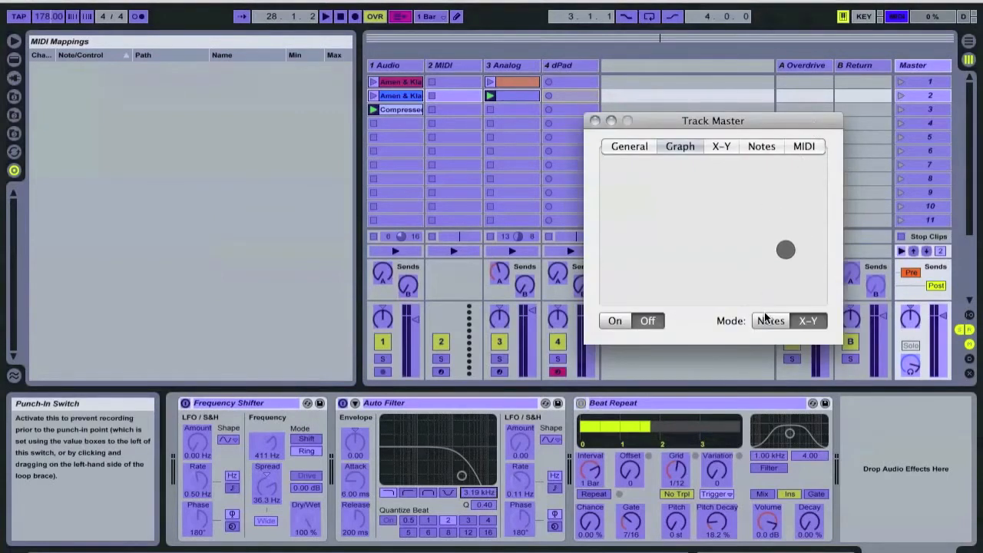
{"action": "left_click", "coordinate": [721, 146]}
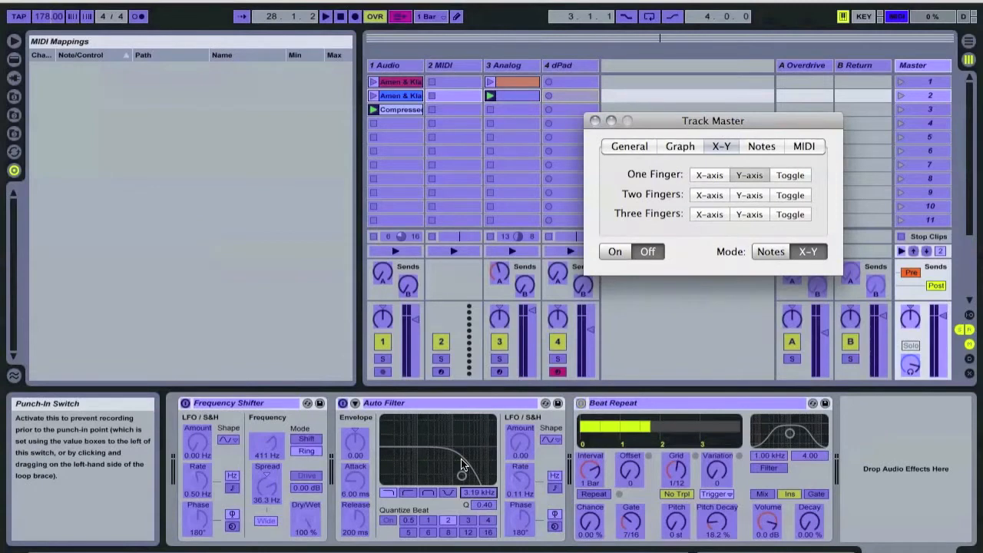
{"action": "mouse_move", "coordinate": [602, 267]}
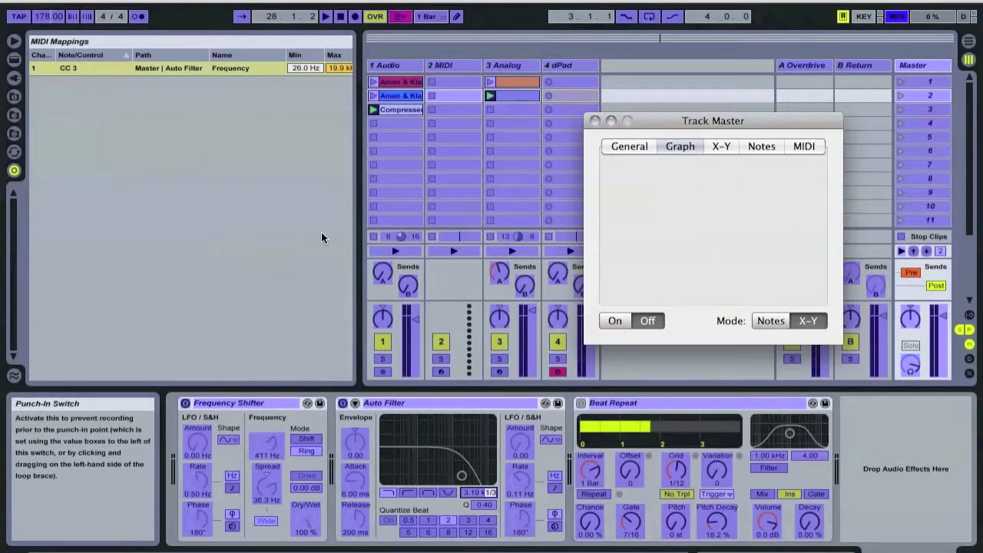
- Map Auto Filter Resonance to CC 2 and Device On to CC 4, then exit MIDI Map Mode
{"action": "left_click", "coordinate": [720, 146]}
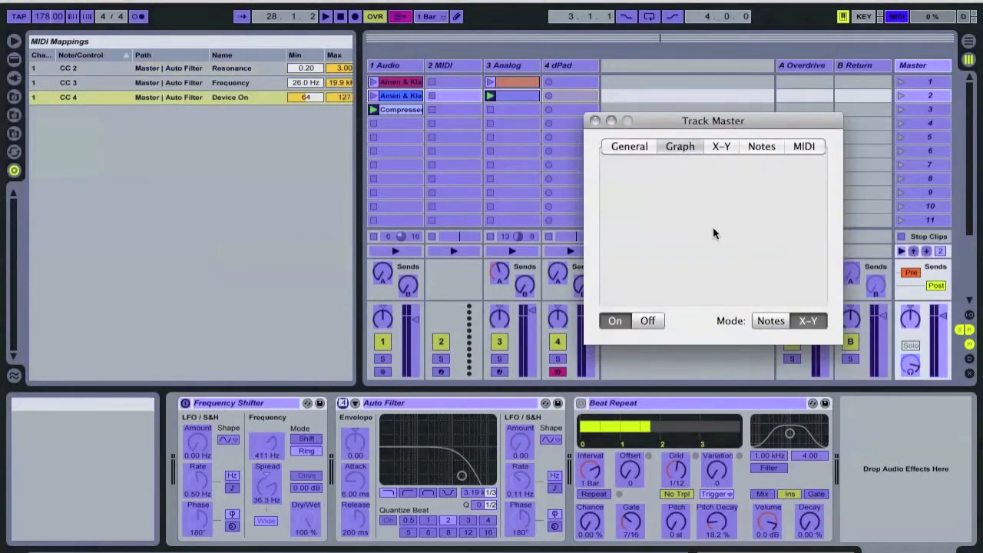
{"action": "left_click", "coordinate": [719, 146]}
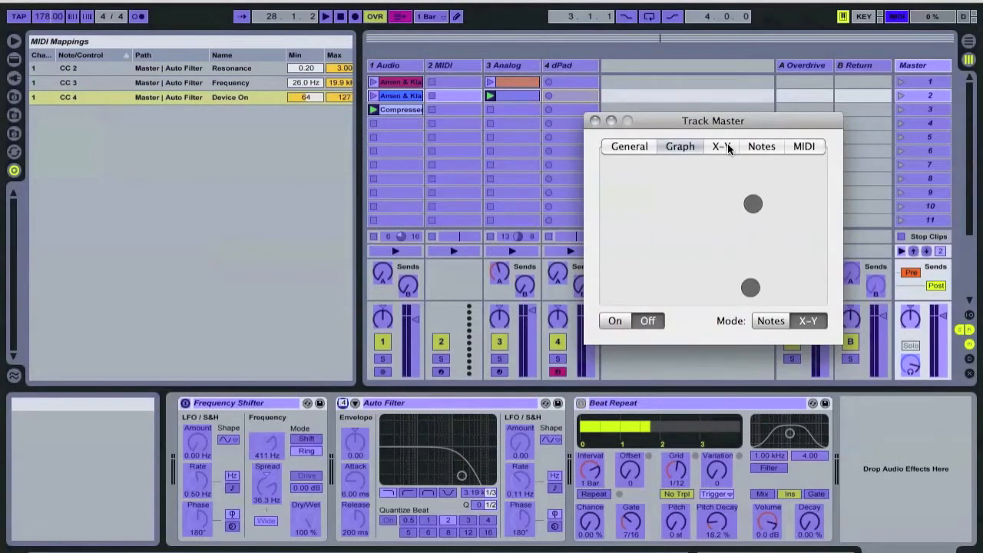
{"action": "left_click", "coordinate": [720, 146]}
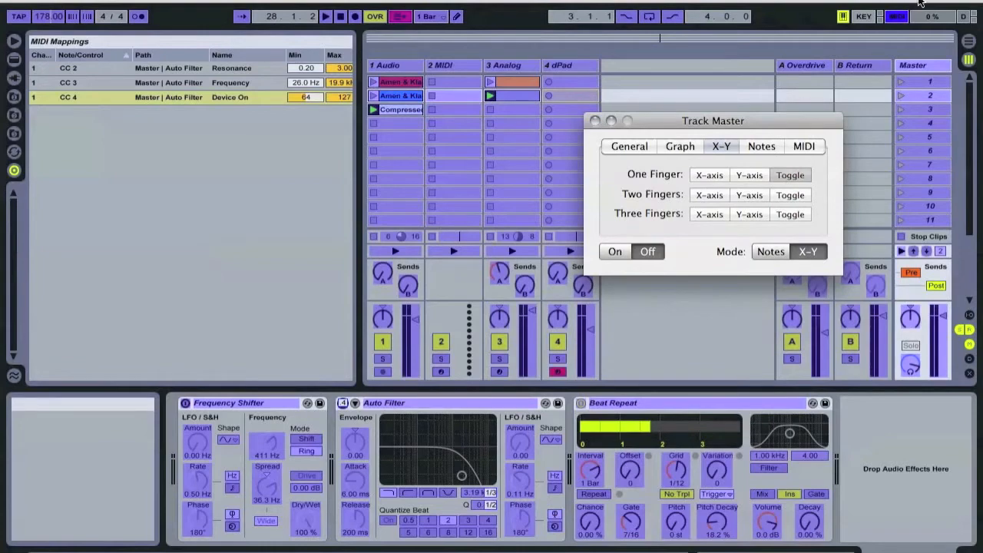
{"action": "left_click", "coordinate": [897, 15]}
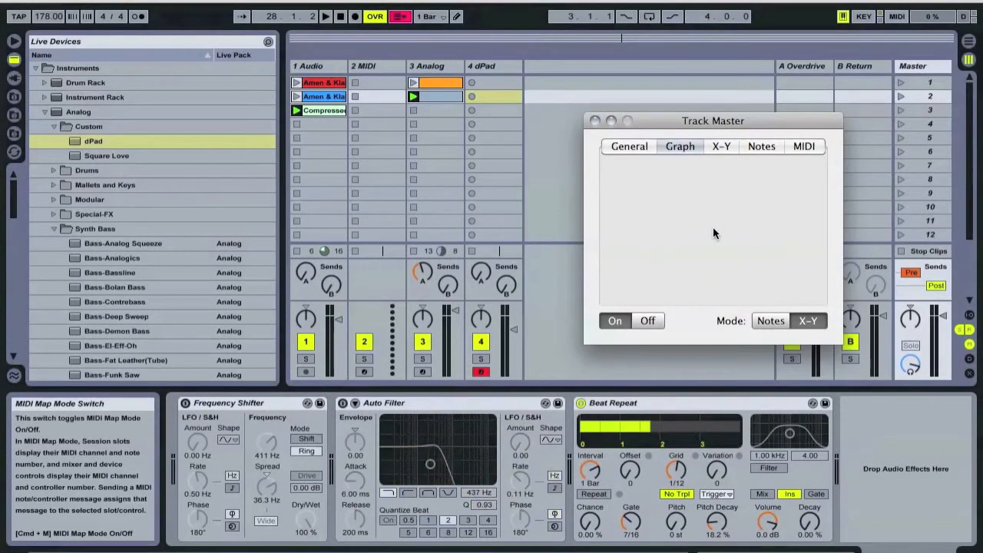
- Play the Amen drum and bass clips and sweep the Auto Filter cutoff and resonance from the Graph pad
{"action": "left_click", "coordinate": [326, 15]}
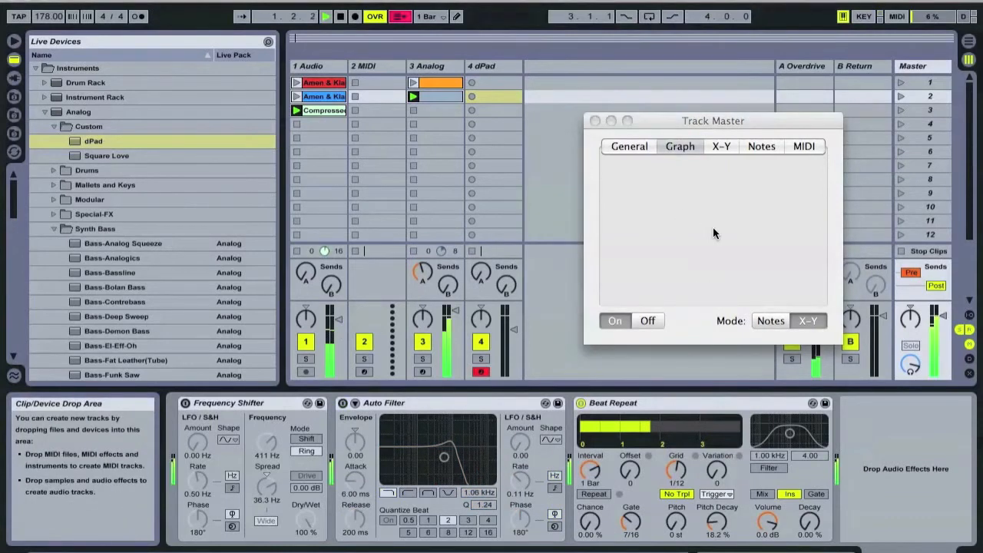
{"action": "left_click", "coordinate": [728, 221]}
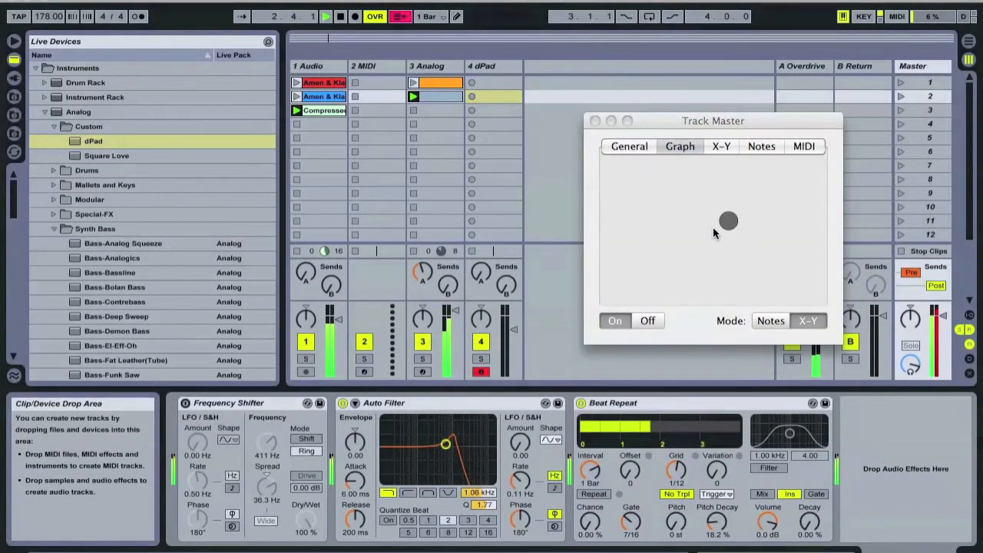
{"action": "left_click_drag", "start_coordinate": [728, 221], "coordinate": [619, 284]}
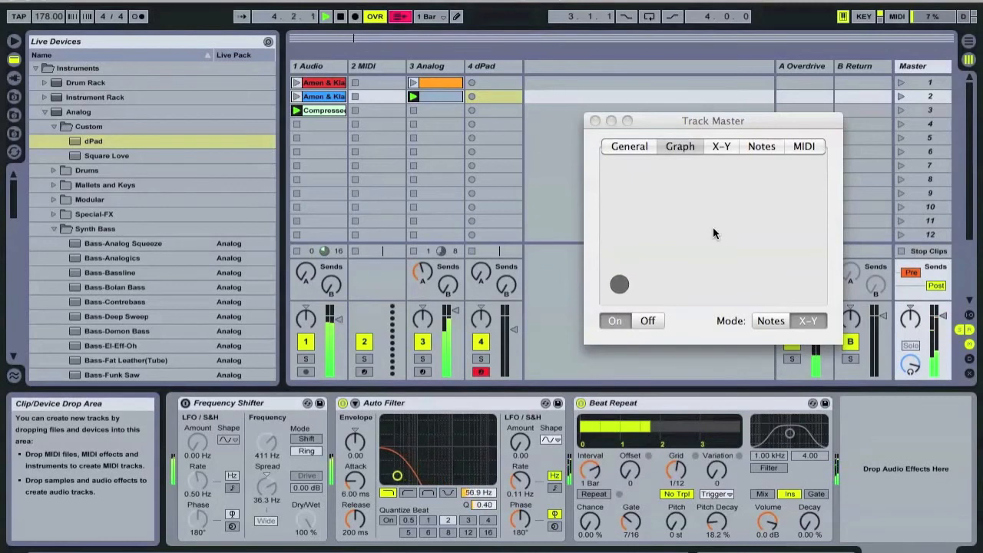
{"action": "left_click_drag", "start_coordinate": [618, 284], "coordinate": [714, 200]}
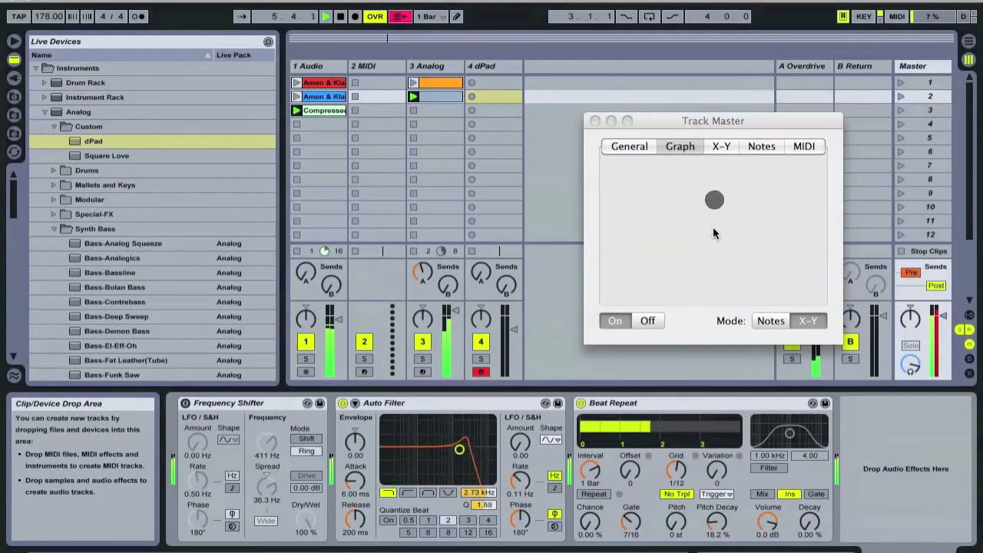
{"action": "left_click", "coordinate": [648, 321]}
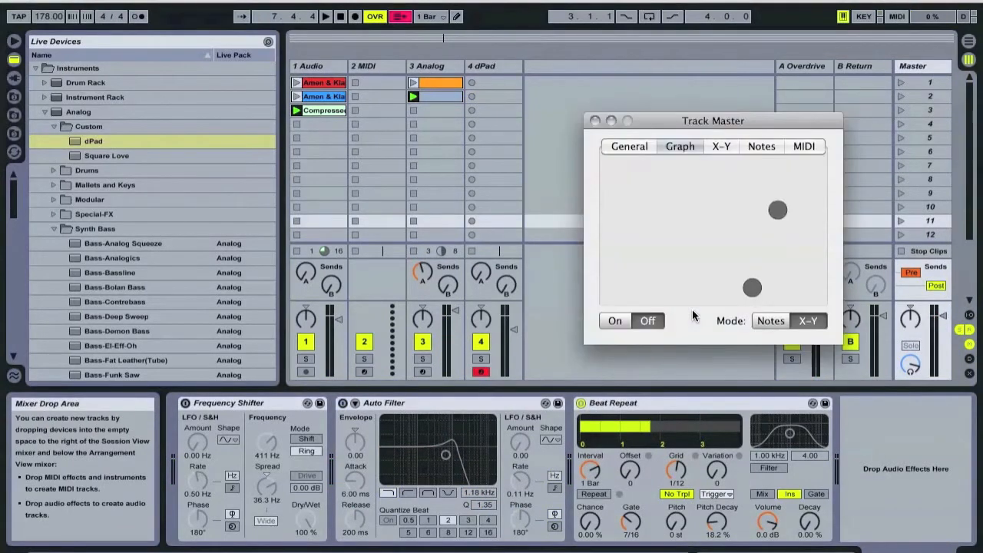
- Assign CC 6 from the TrackMaster Graph pad to Beat Repeat's Grid and select Pitch Decay next
{"action": "left_click", "coordinate": [720, 146]}
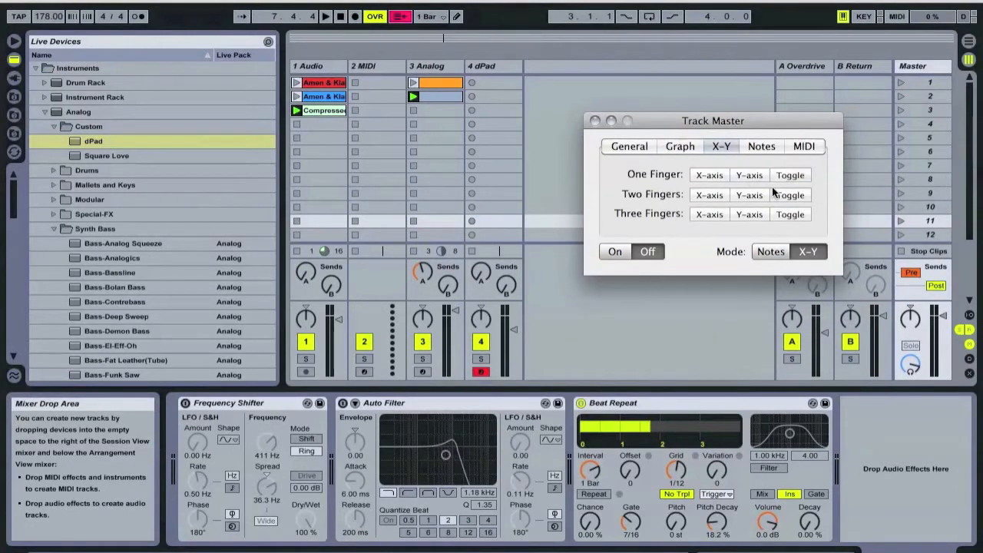
{"action": "mouse_move", "coordinate": [724, 212]}
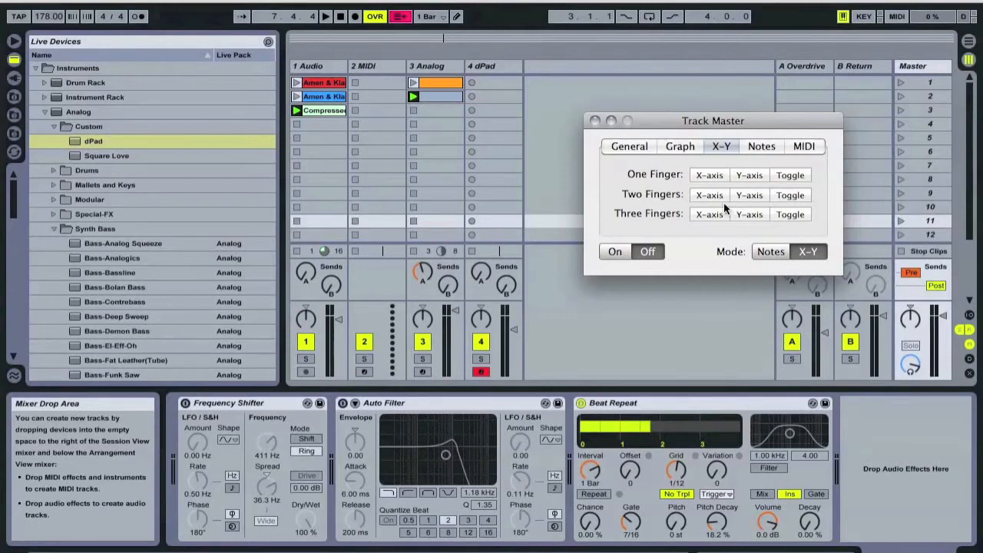
{"action": "mouse_move", "coordinate": [744, 199]}
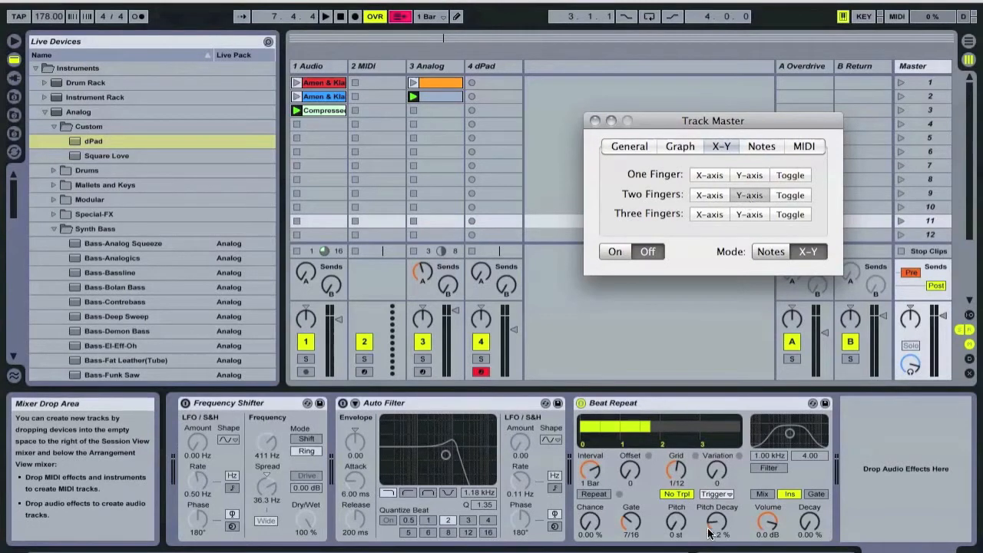
{"action": "mouse_move", "coordinate": [898, 15]}
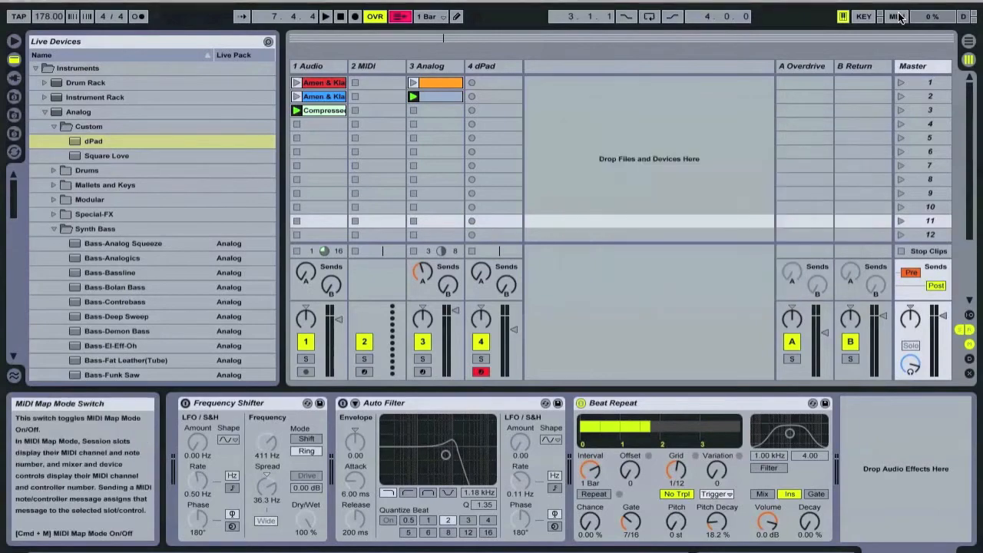
{"action": "left_click", "coordinate": [897, 16]}
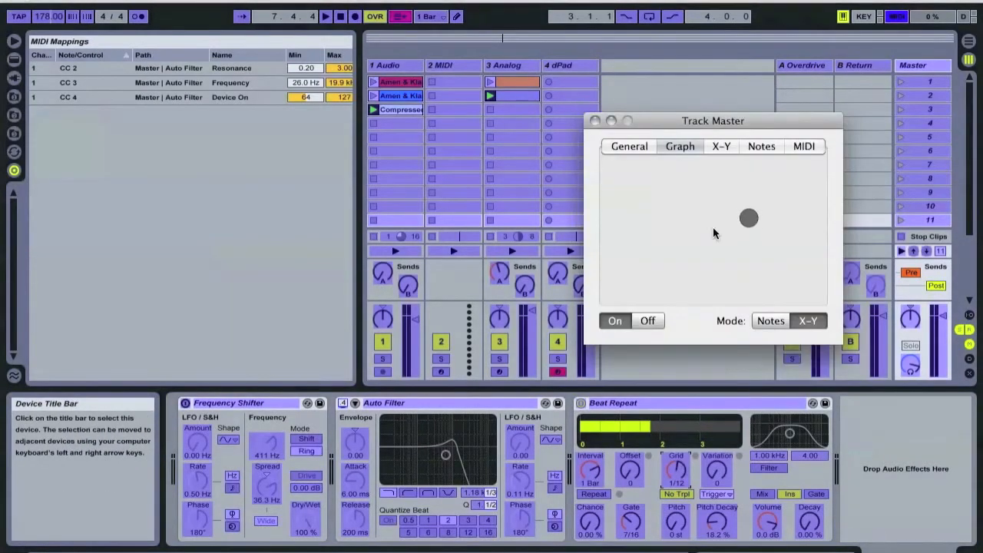
{"action": "left_click_drag", "start_coordinate": [749, 218], "coordinate": [775, 194]}
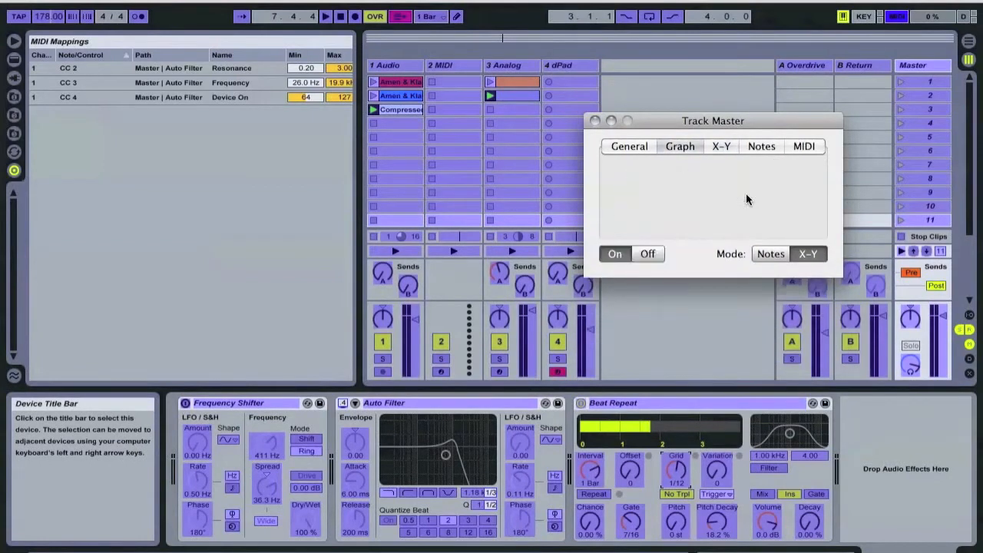
{"action": "left_click", "coordinate": [676, 461]}
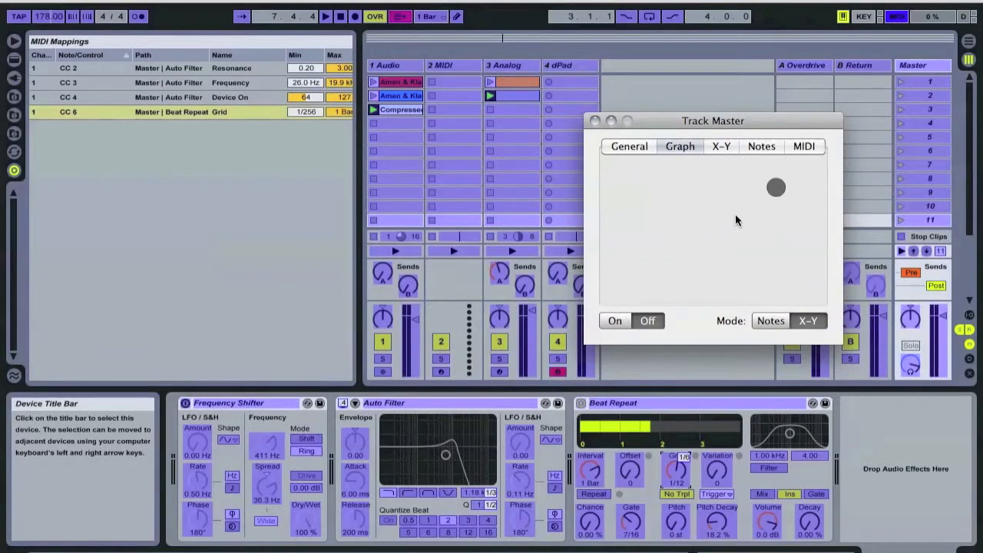
{"action": "left_click", "coordinate": [720, 146]}
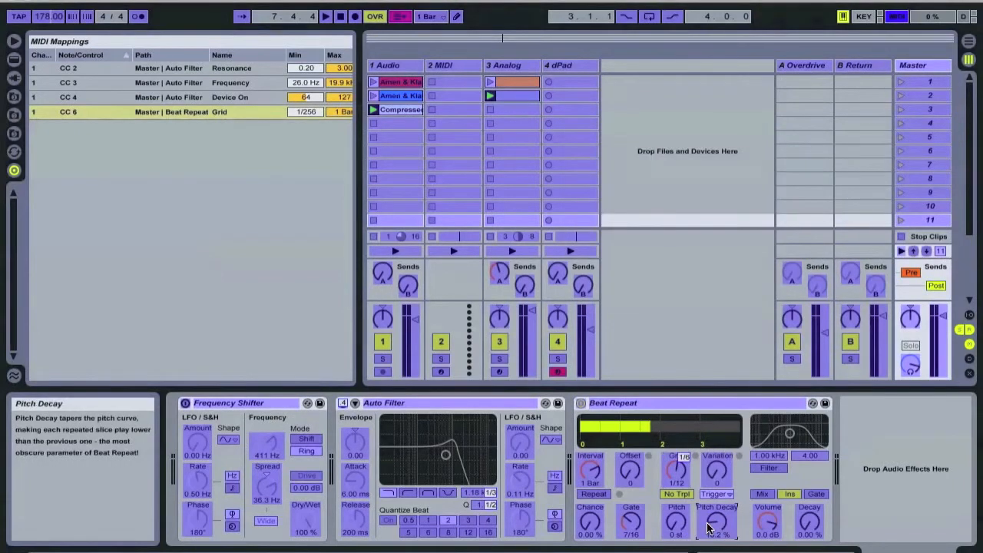
{"action": "left_click", "coordinate": [715, 520]}
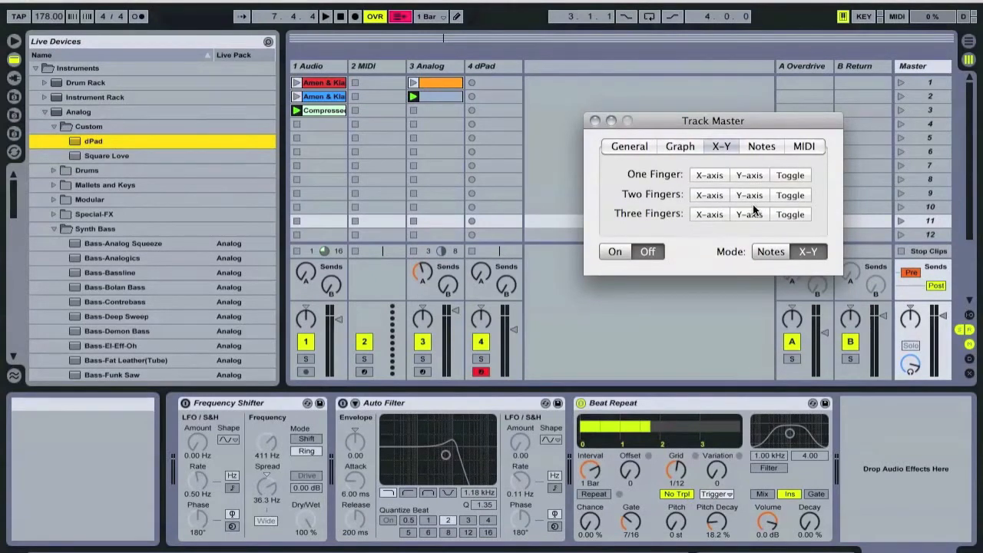
{"action": "mouse_move", "coordinate": [782, 198]}
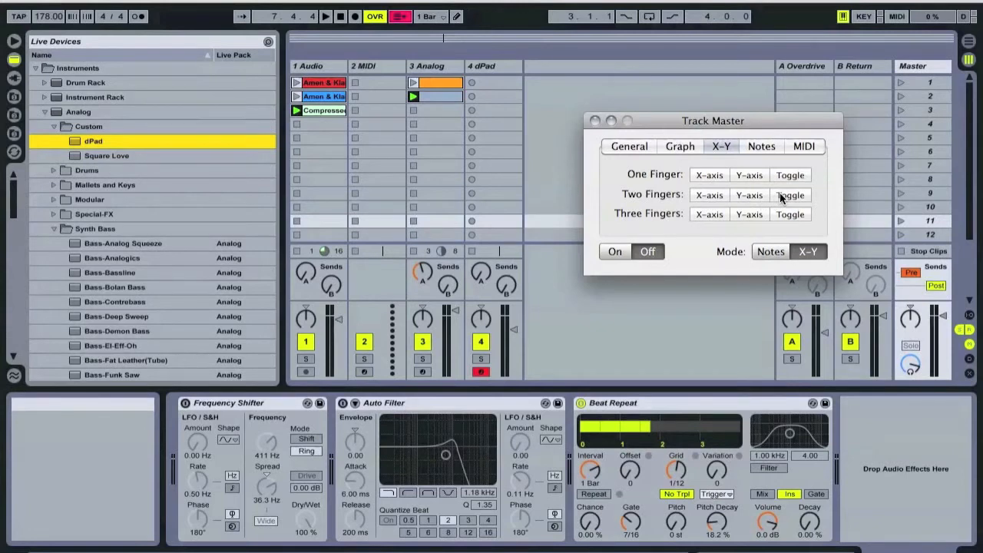
{"action": "mouse_move", "coordinate": [661, 449]}
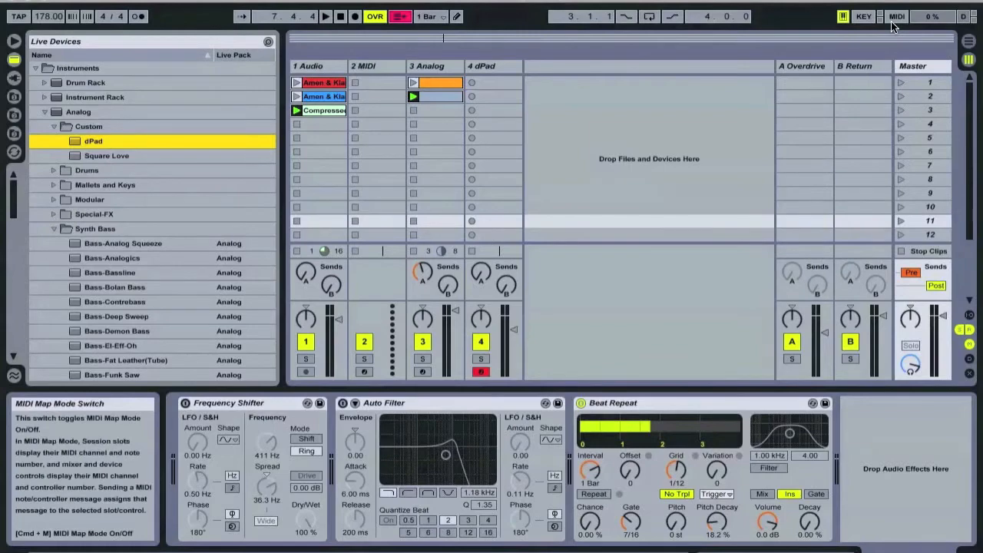
- Assign CC 5 to Beat Repeat's Pitch Decay and CC 7 to its Repeat control
{"action": "left_click", "coordinate": [896, 15]}
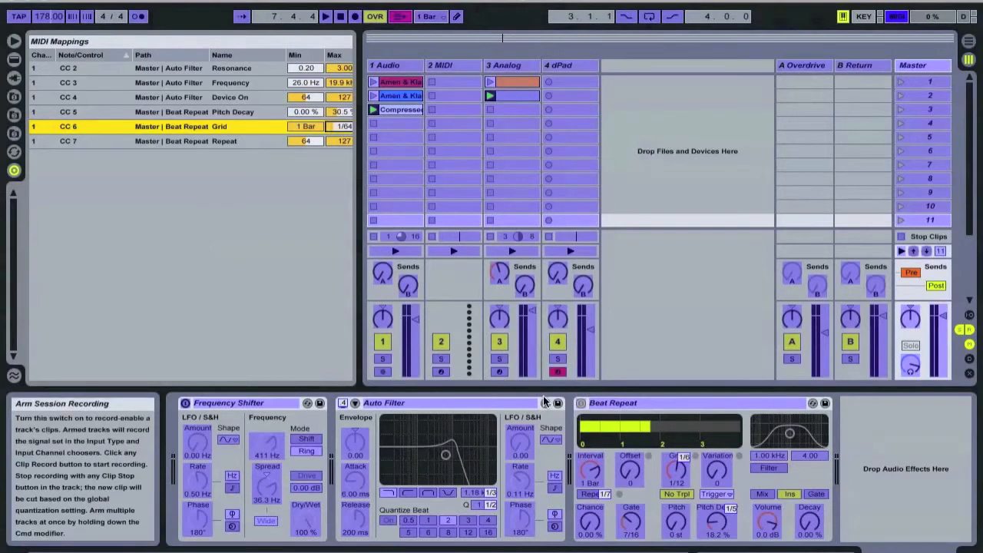
{"action": "mouse_move", "coordinate": [528, 341]}
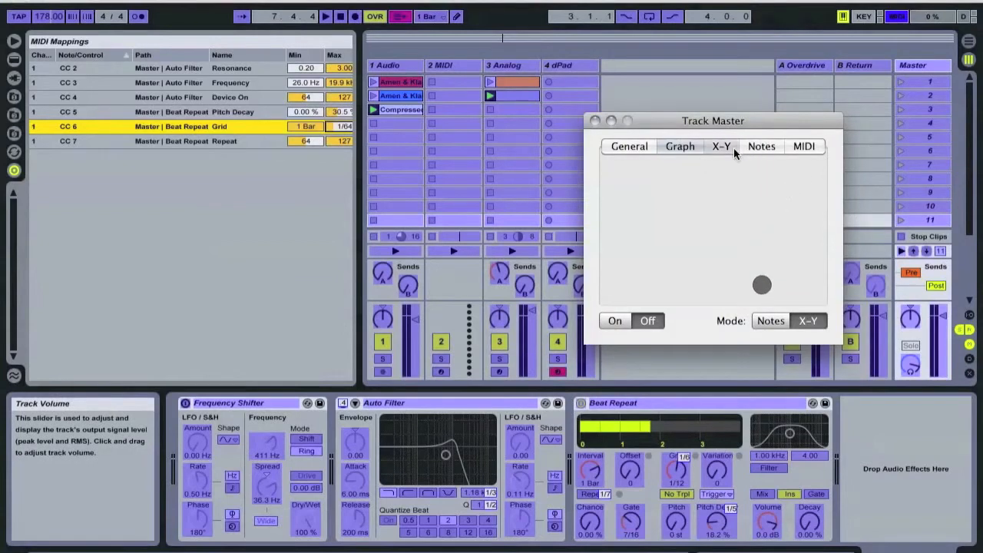
- Map CC 8 to Frequency Shifter's Ring Mod Frequency and CC 10 to its on/off, then exit mapping
{"action": "left_click", "coordinate": [720, 146]}
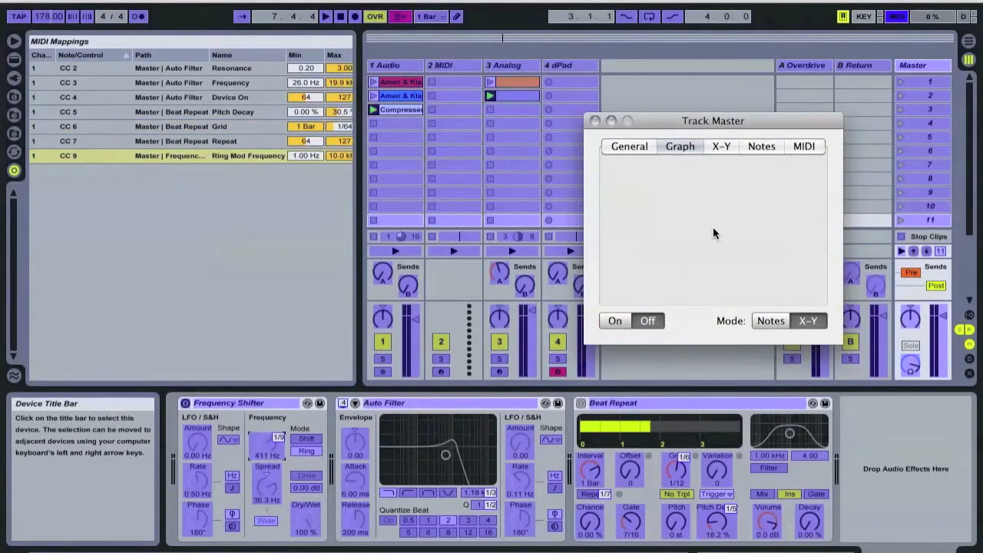
{"action": "left_click", "coordinate": [775, 206]}
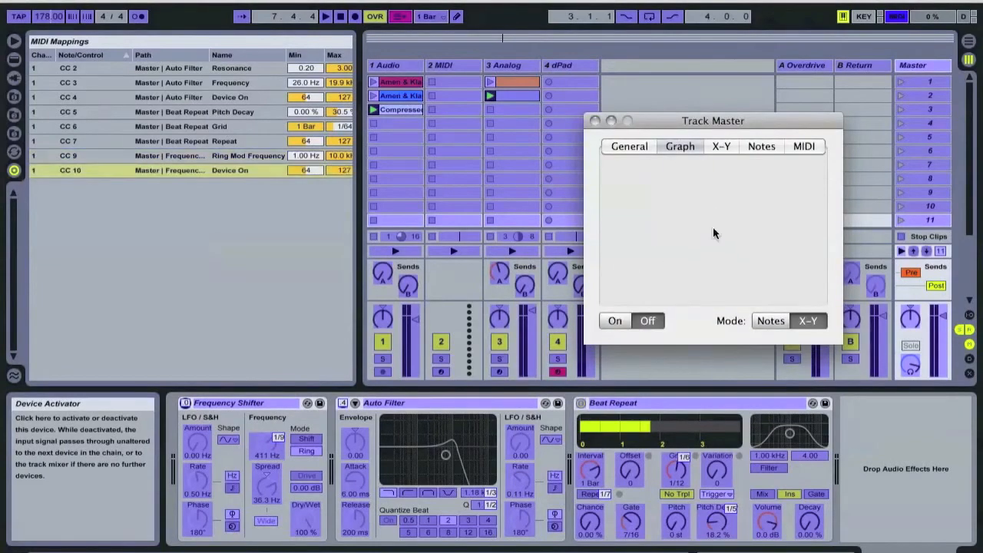
{"action": "left_click", "coordinate": [897, 15]}
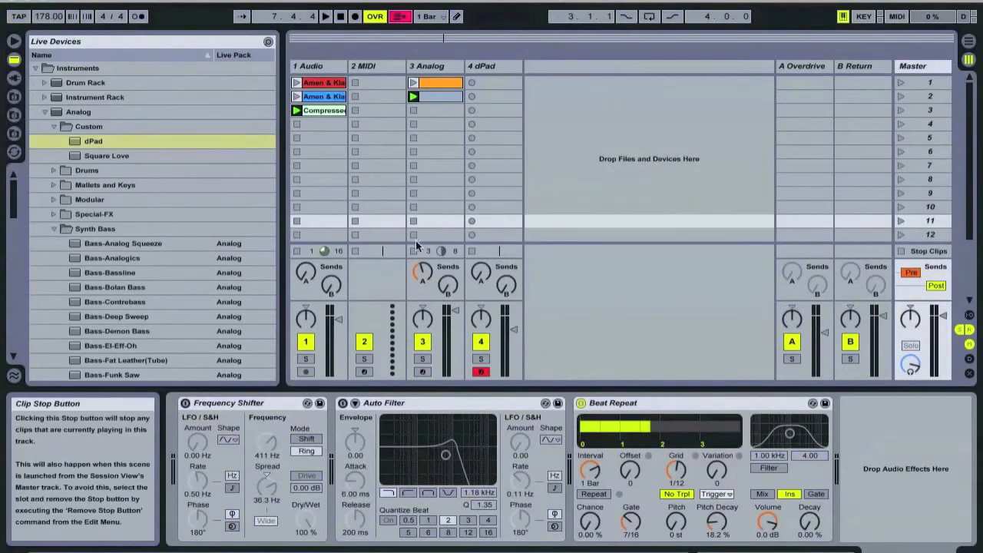
- Stop the Analog bass clip, drive Beat Repeat and Frequency Shifter from the pad, then close TrackMaster
{"action": "left_click", "coordinate": [325, 15]}
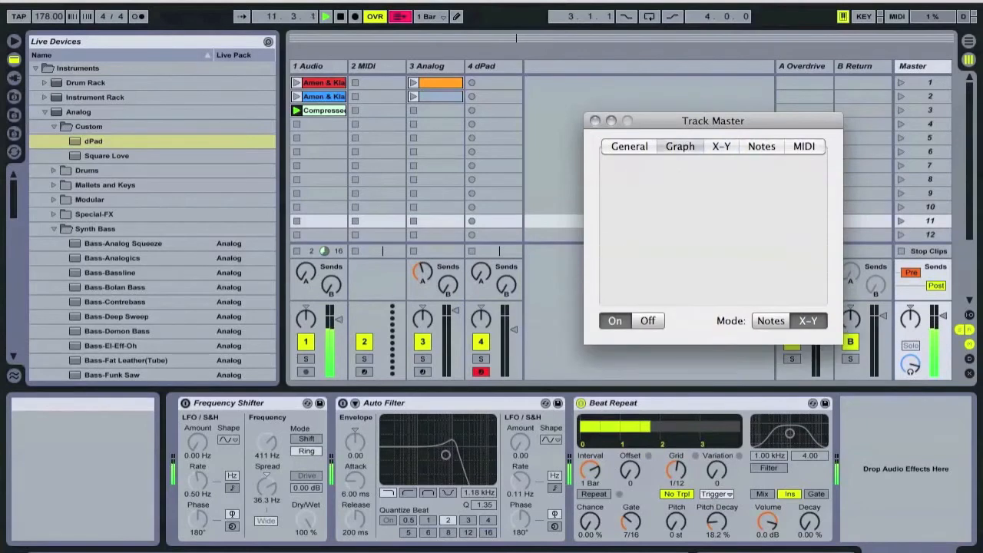
{"action": "left_click", "coordinate": [691, 243]}
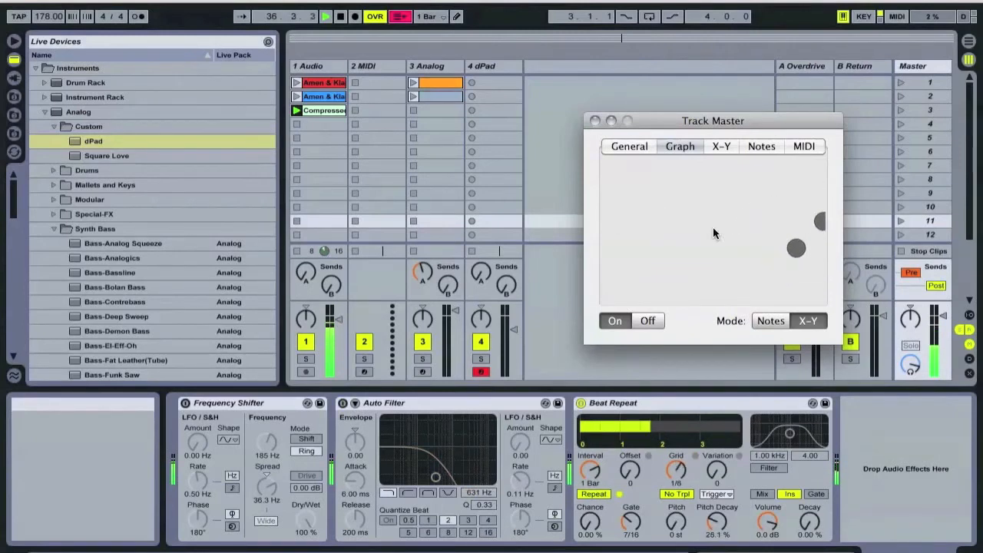
{"action": "left_click", "coordinate": [647, 321]}
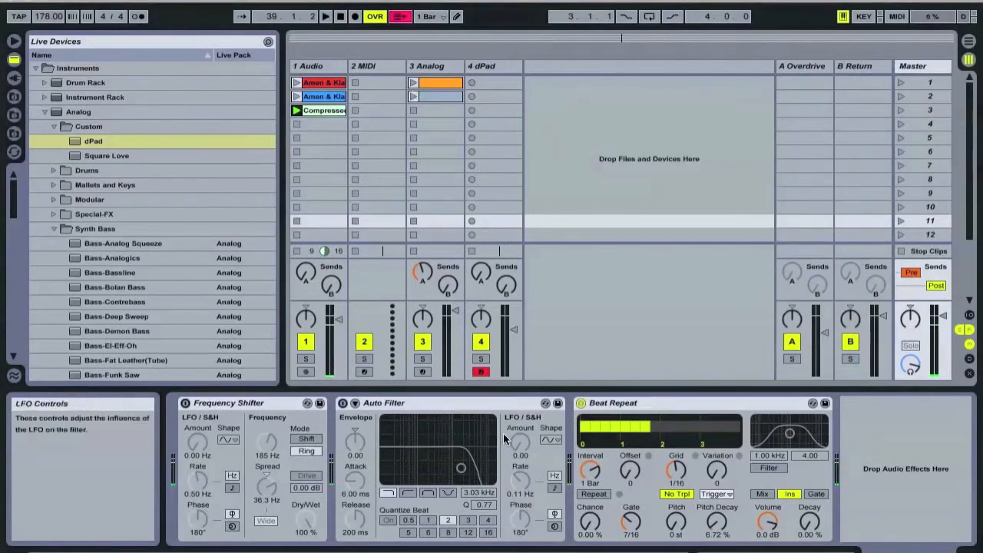
{"action": "mouse_move", "coordinate": [449, 224]}
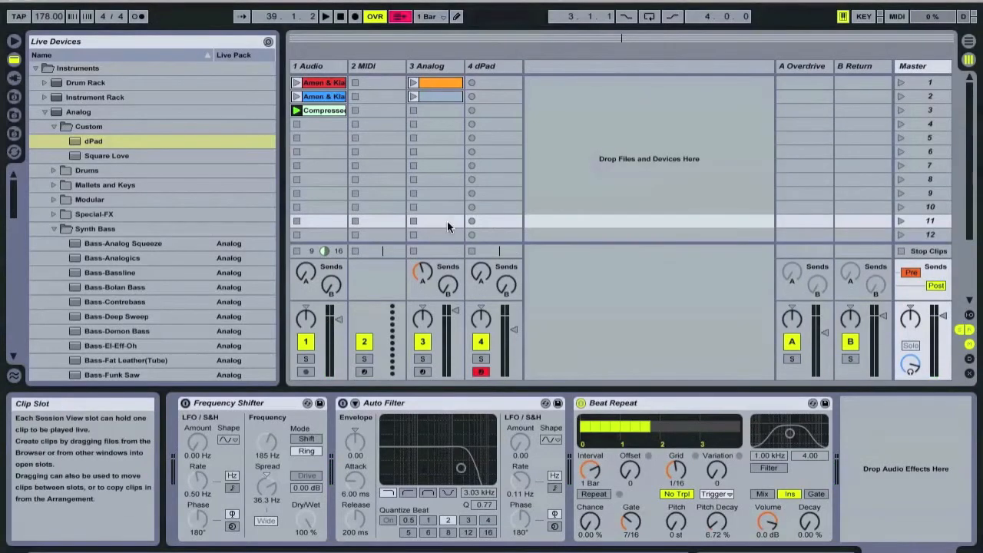
- Create an empty MIDI clip in Analog slot 3 with a 2-bar loop length and launch it
{"action": "left_click", "coordinate": [433, 110]}
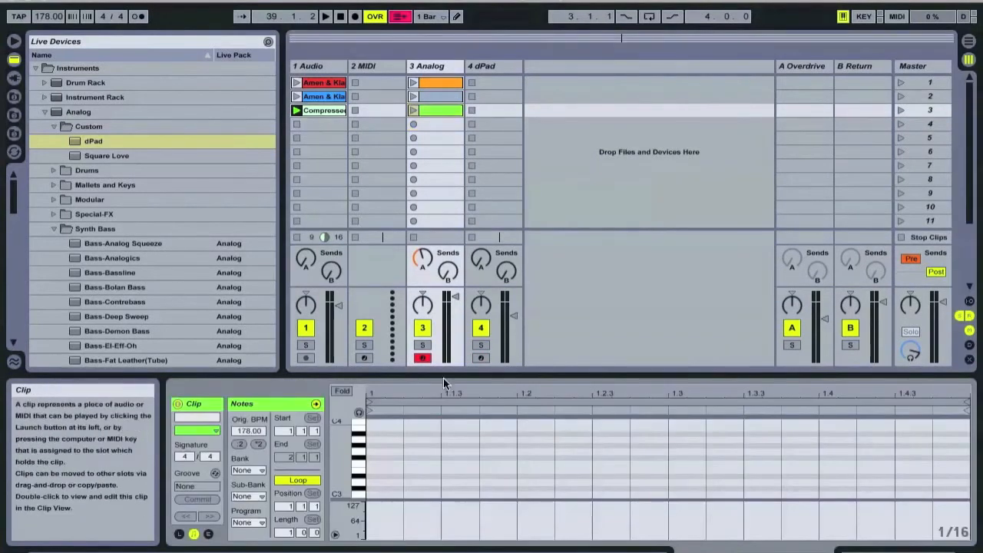
{"action": "mouse_move", "coordinate": [298, 531]}
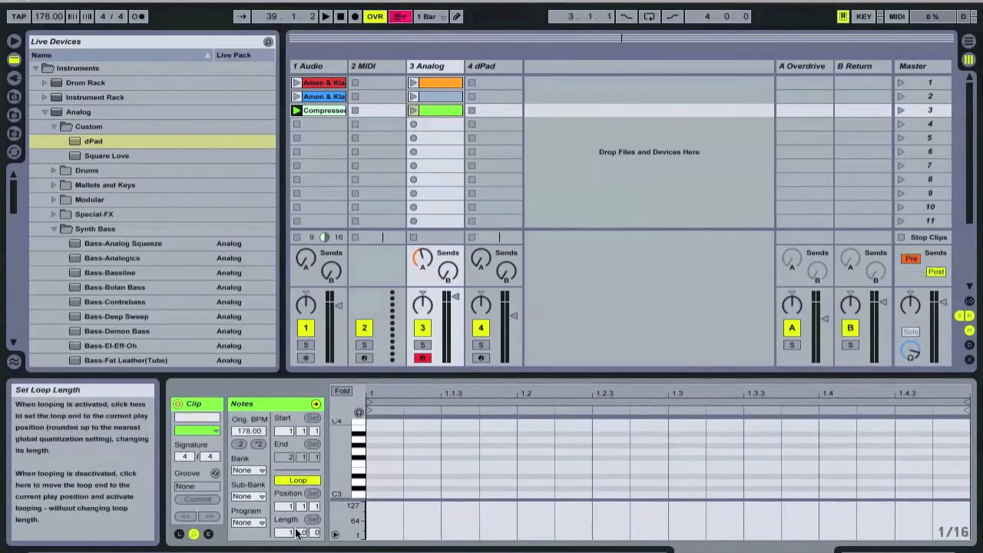
{"action": "left_click", "coordinate": [286, 531]}
{"action": "type", "text": "2"}
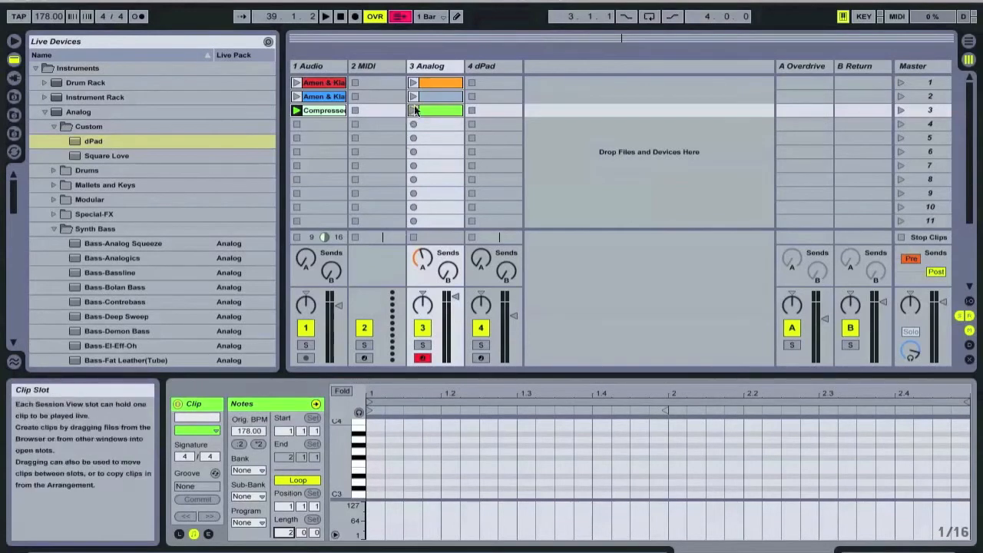
{"action": "left_click", "coordinate": [413, 111]}
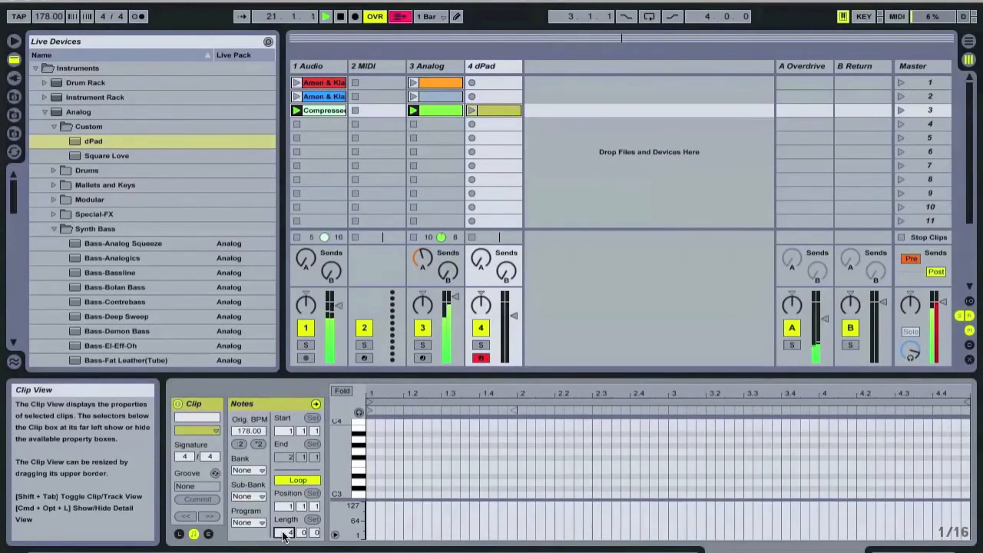
- Set the dPad drum clip's loop length so it plays alongside the bass clip
{"action": "left_click", "coordinate": [473, 111]}
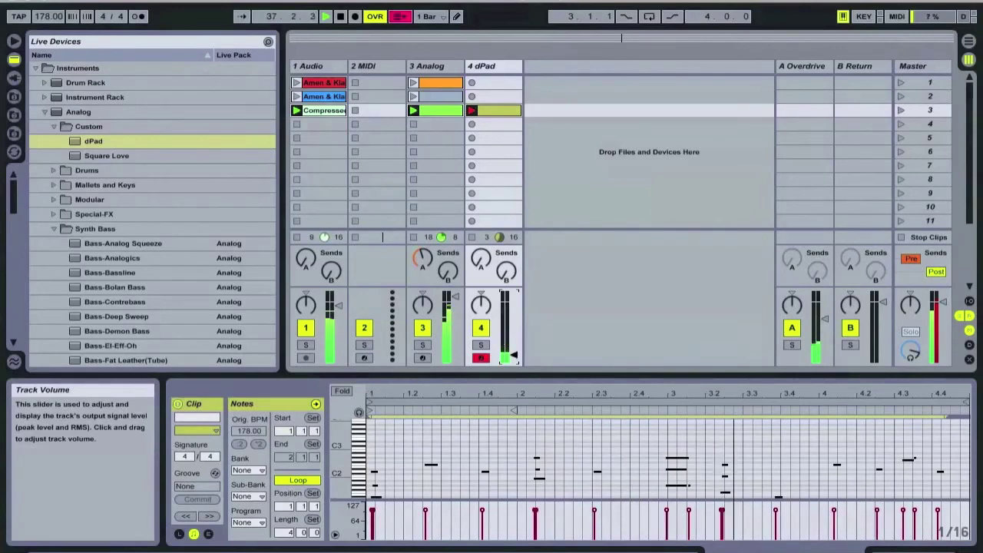
{"action": "mouse_move", "coordinate": [345, 307]}
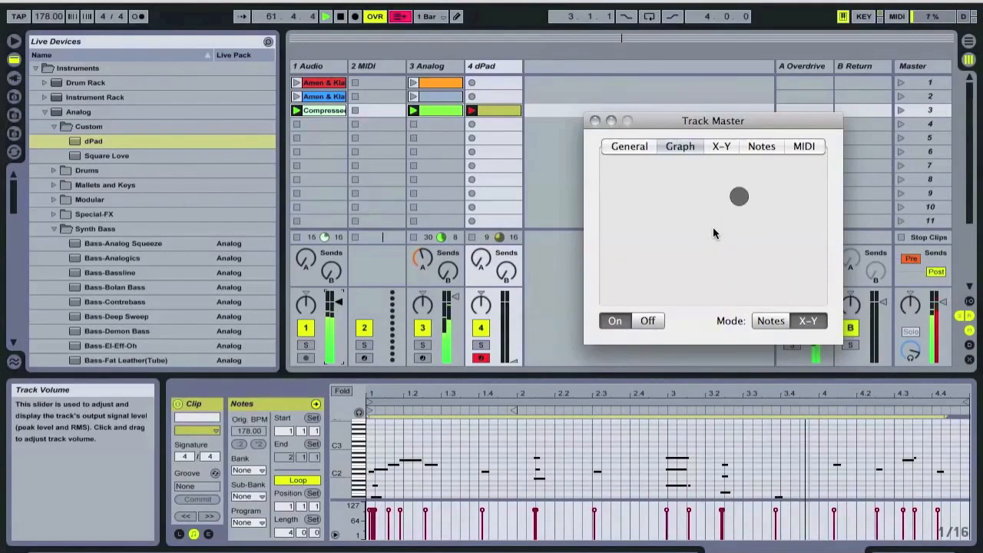
- Sweep the TrackMaster X-Y touch point down, lower, then up-right to shape the master effects
{"action": "left_click_drag", "start_coordinate": [739, 197], "coordinate": [706, 240]}
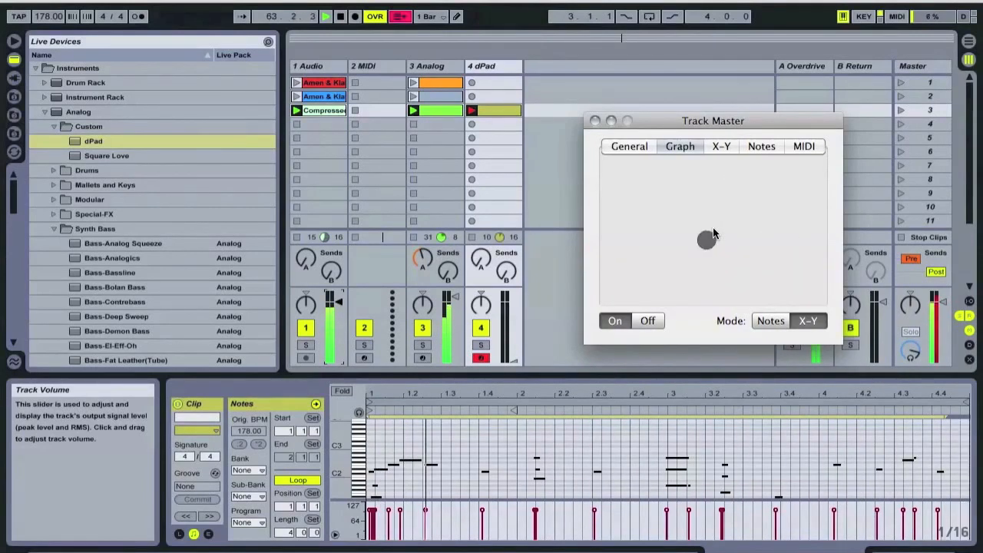
{"action": "left_click_drag", "start_coordinate": [706, 239], "coordinate": [676, 252]}
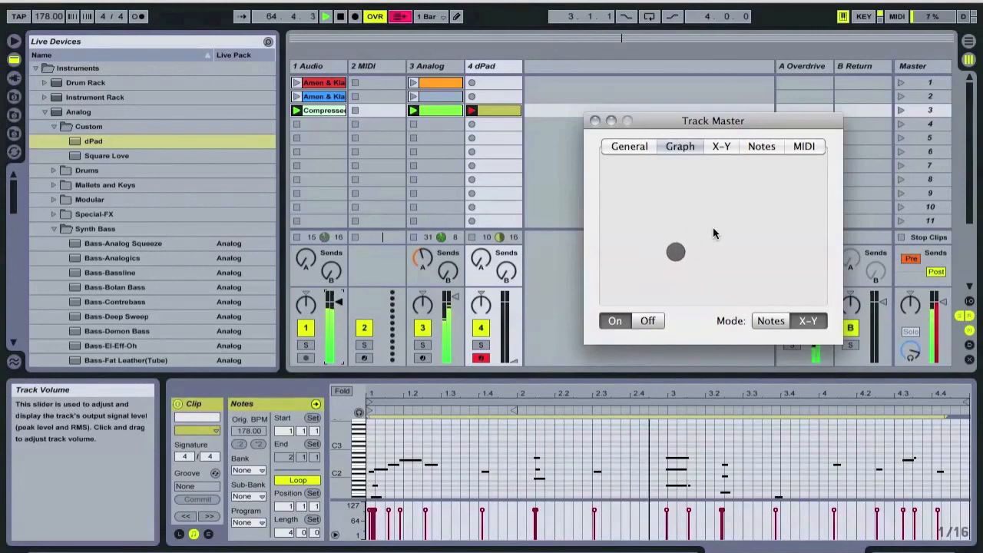
{"action": "left_click_drag", "start_coordinate": [675, 252], "coordinate": [771, 193]}
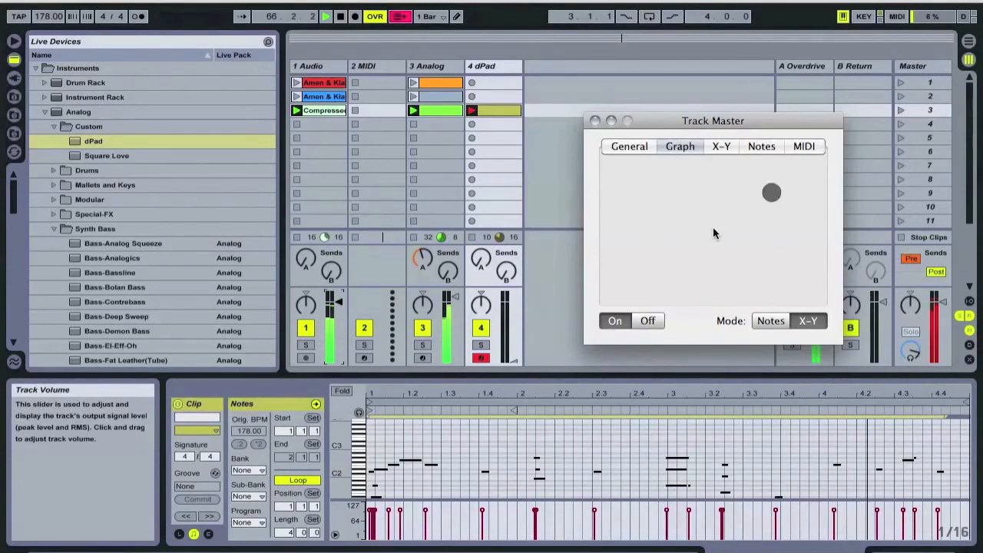